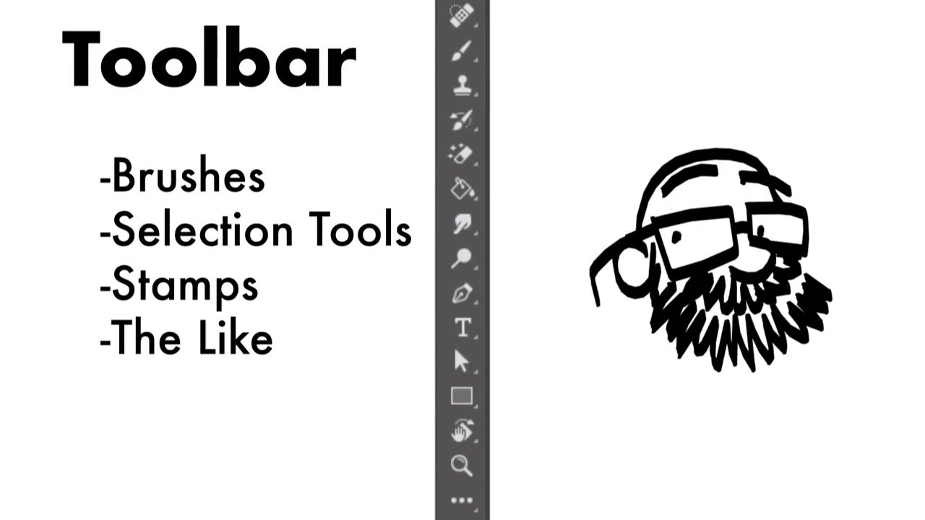
{"action": "scroll", "scroll_direction": "down", "scroll_amount": 3}
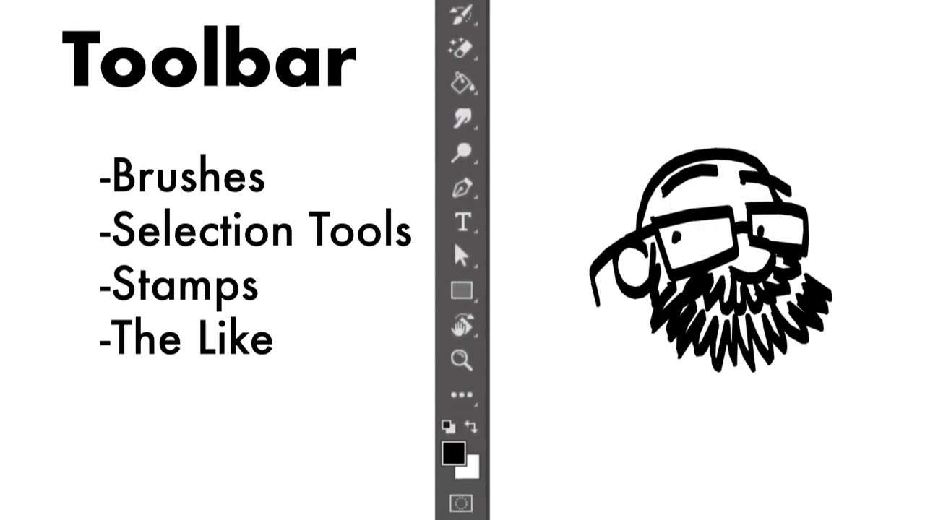